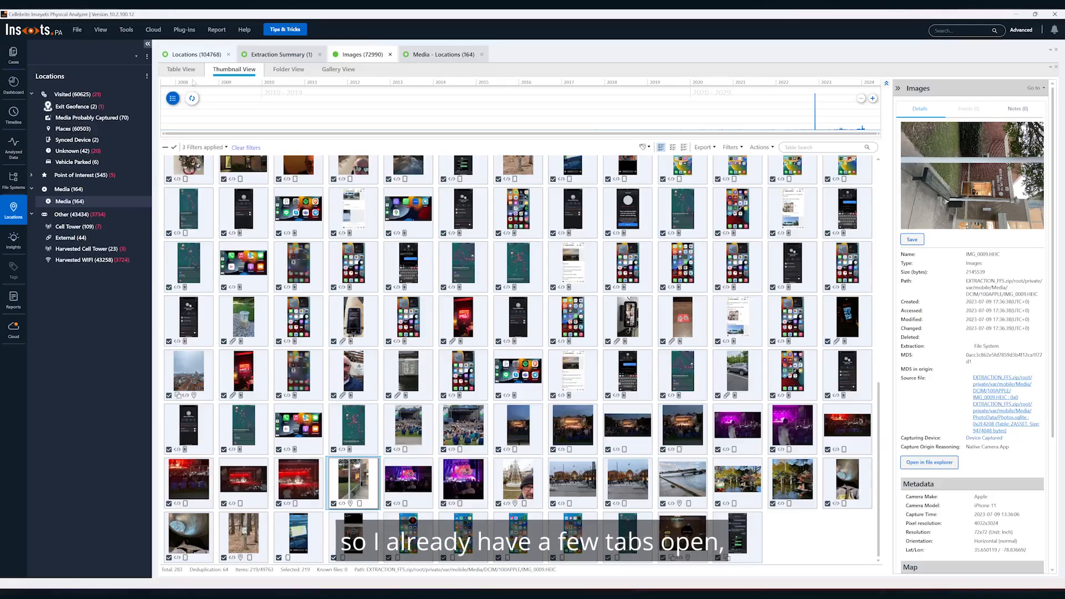
# Show the Locations map and expand Visited into its subcategories like Places and Vehicle Parked
pyautogui.click(193, 54)
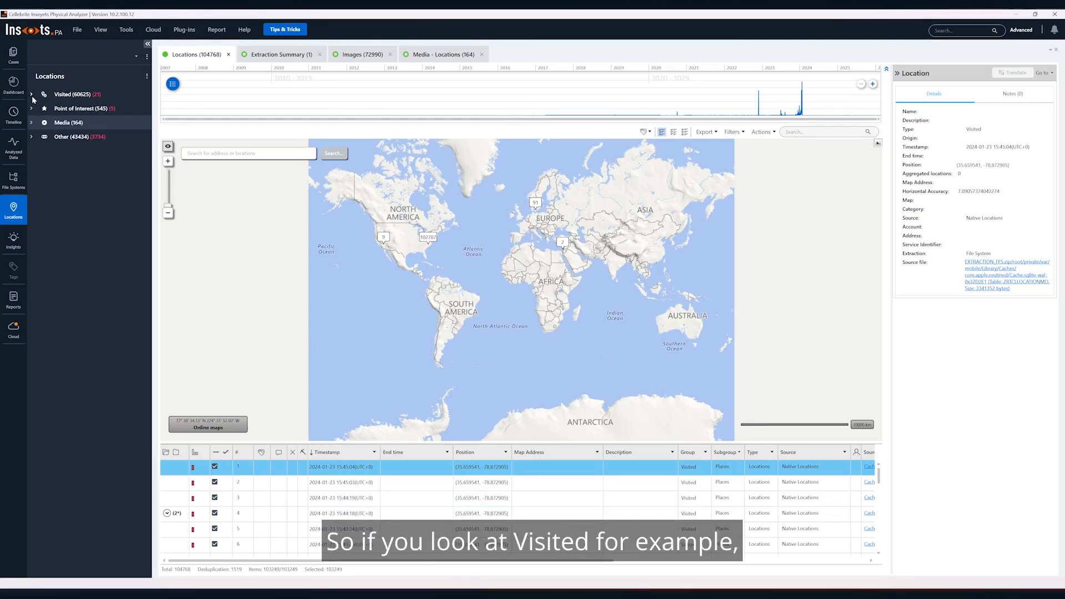
pyautogui.click(31, 93)
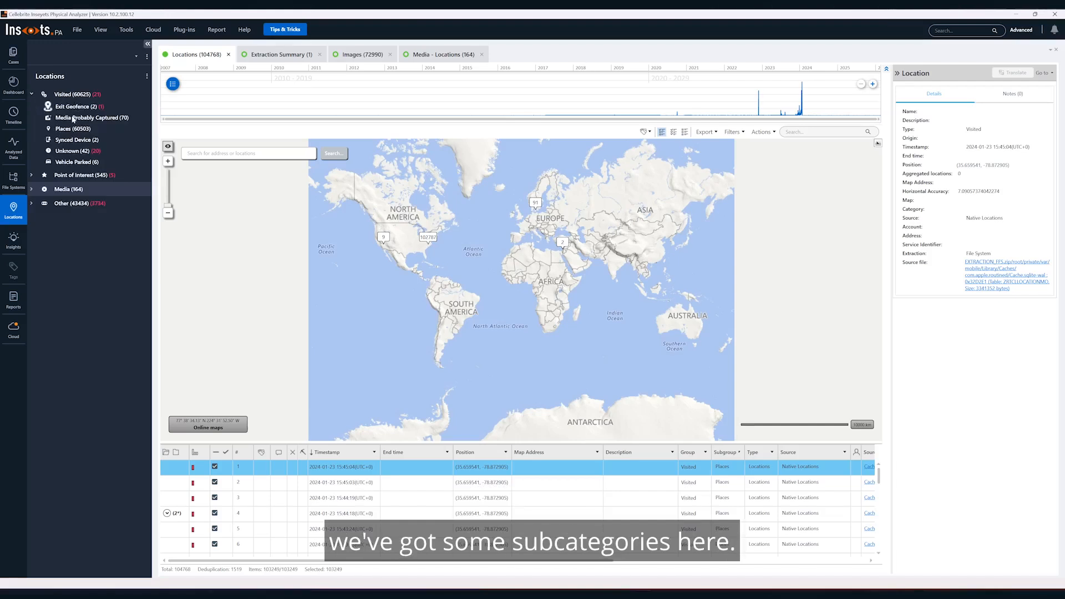